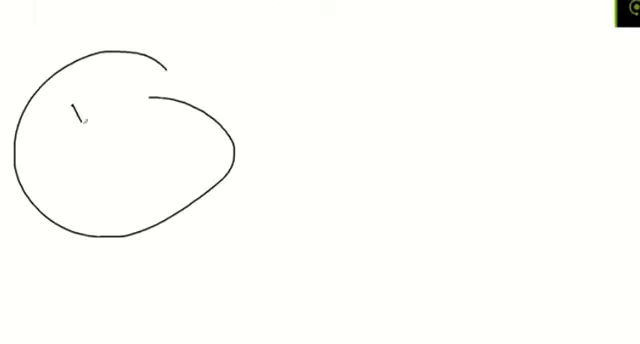
Step: Erase the freehand circle sketch and small mark, leaving the canvas blank
left_click_drag(80, 105, 150, 155)
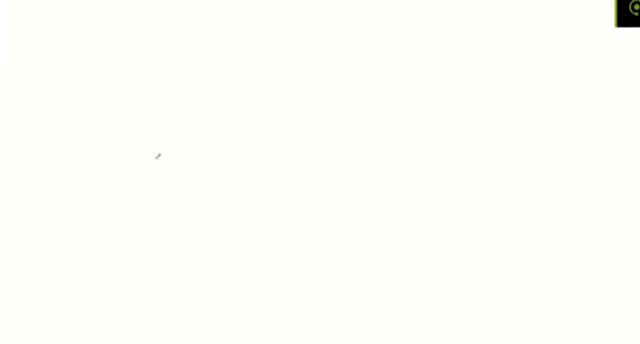
mouse_move(60, 49)
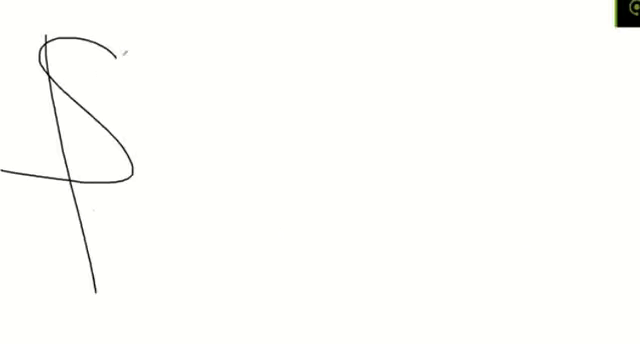
Step: Draw a squiggle beside the dollar sign and handwrite '$20' on the right
left_click_drag(120, 50, 195, 120)
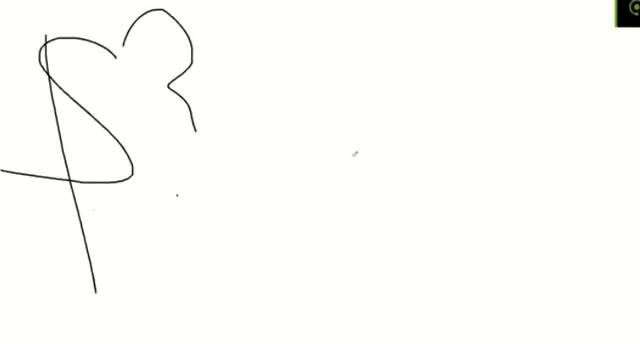
left_click_drag(360, 150, 540, 230)
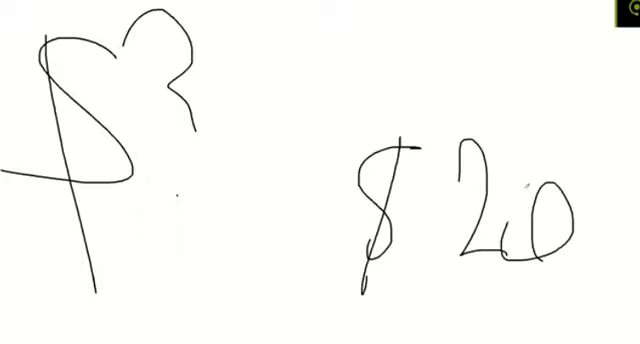